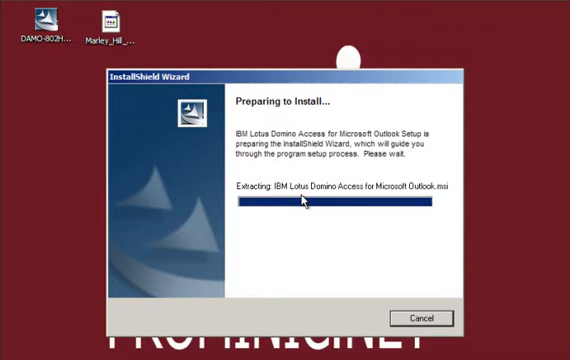
pyautogui.moveTo(392, 280)
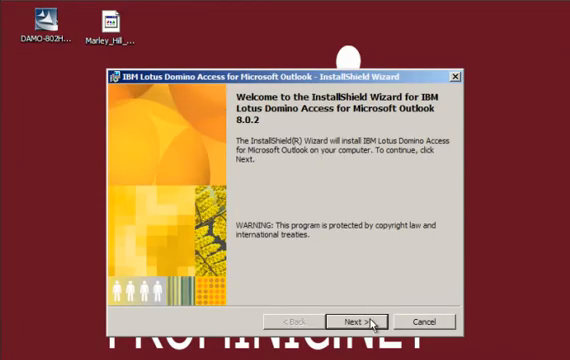
# Step: Accept the license, keep default customer information and features, and begin installation
pyautogui.click(358, 320)
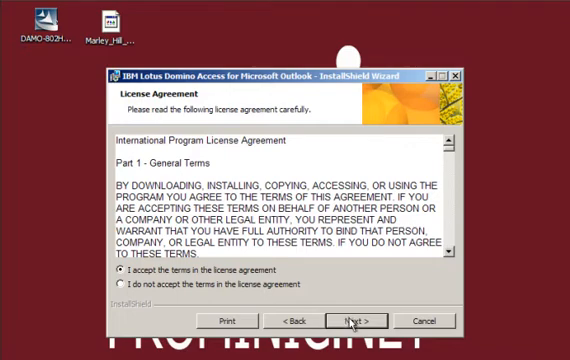
pyautogui.click(352, 320)
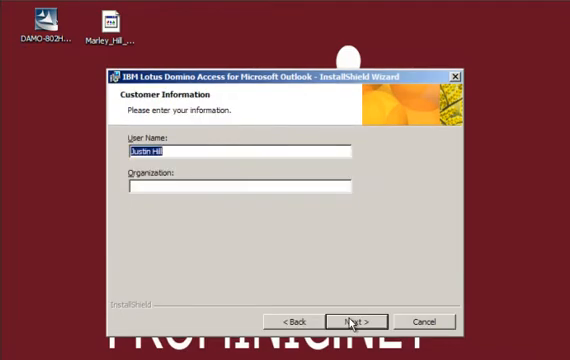
pyautogui.click(352, 320)
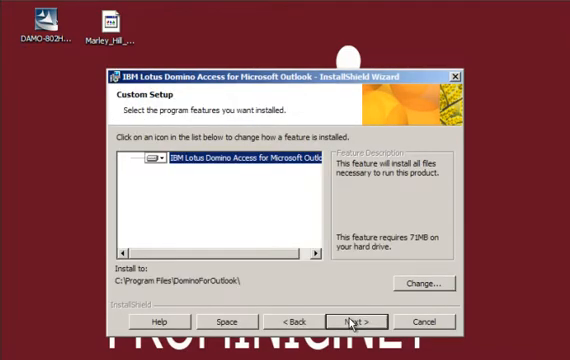
pyautogui.click(350, 322)
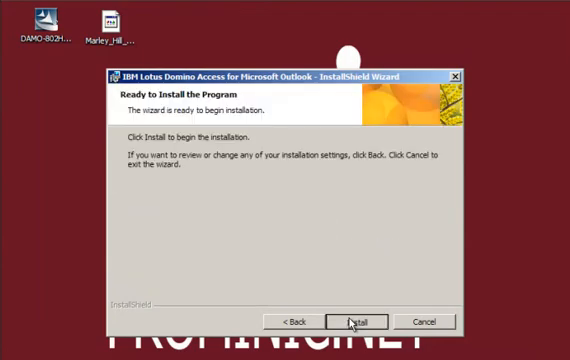
pyautogui.click(360, 320)
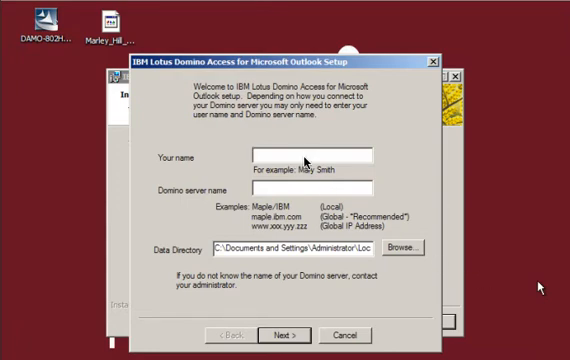
pyautogui.click(280, 156)
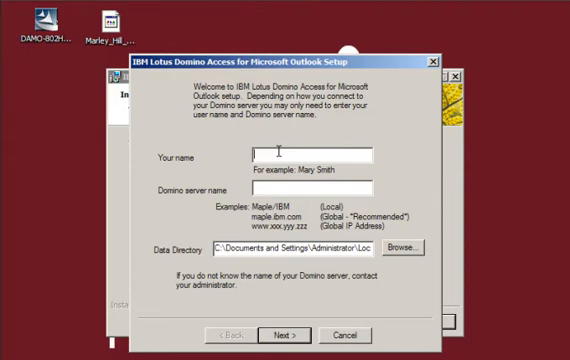
pyautogui.write('Marley Hill')
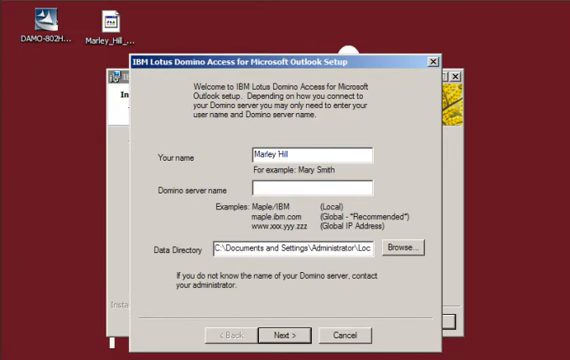
pyautogui.write('domino-')
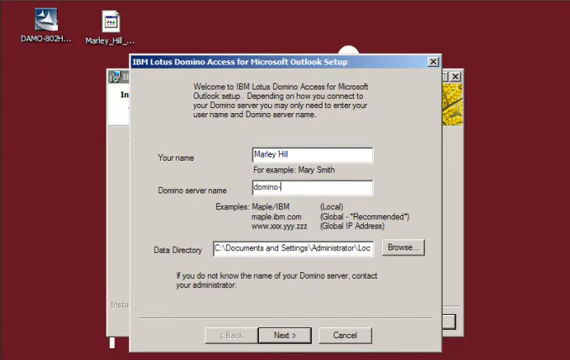
pyautogui.write('42.prominic.net')
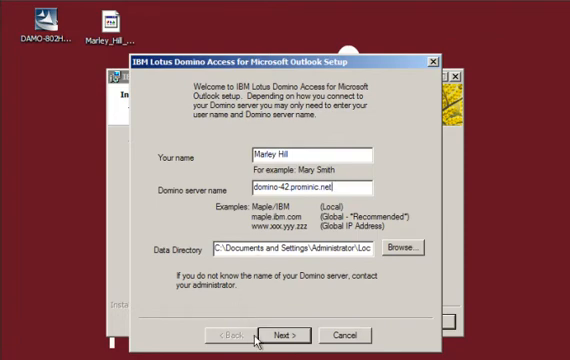
pyautogui.click(284, 334)
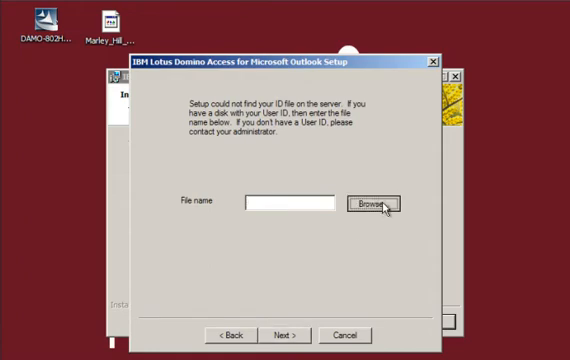
# Step: Browse to the user ID file under Documents and Settings and continue with it
pyautogui.click(376, 204)
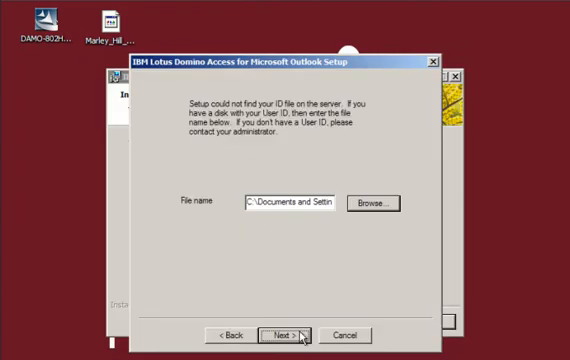
pyautogui.click(284, 334)
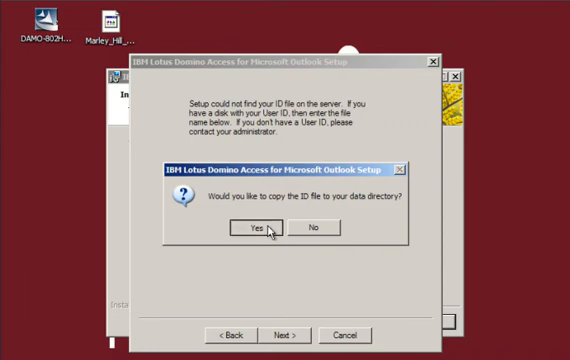
# Step: Confirm copying the ID file to the data directory and reach the completion page
pyautogui.click(264, 232)
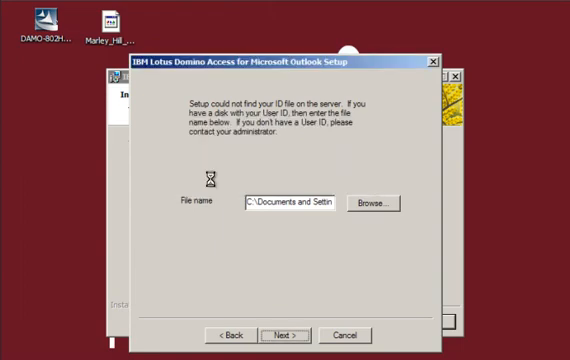
pyautogui.click(282, 334)
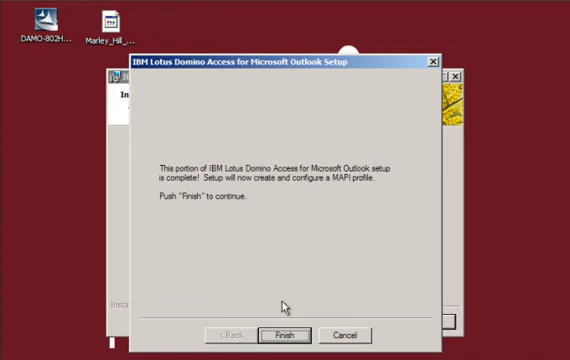